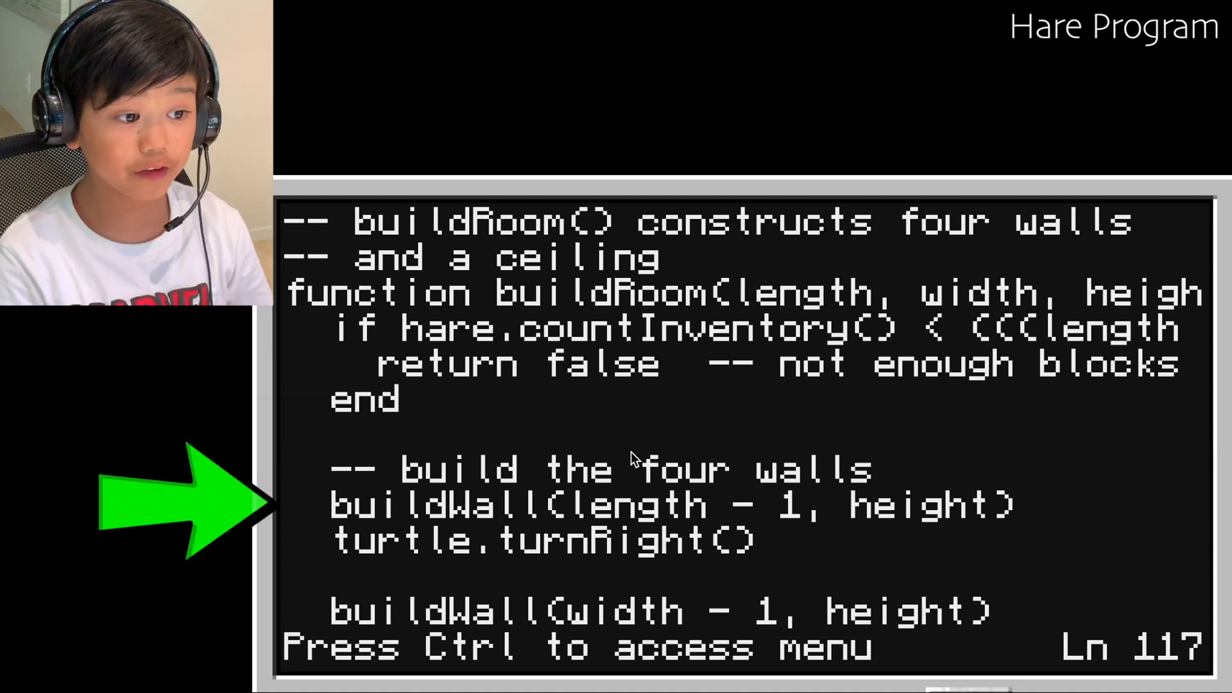
# Scroll through buildroom from os.loadAPI('hare') to the hare.buildRoom call and its print('Done.') line
pyautogui.press('Down')
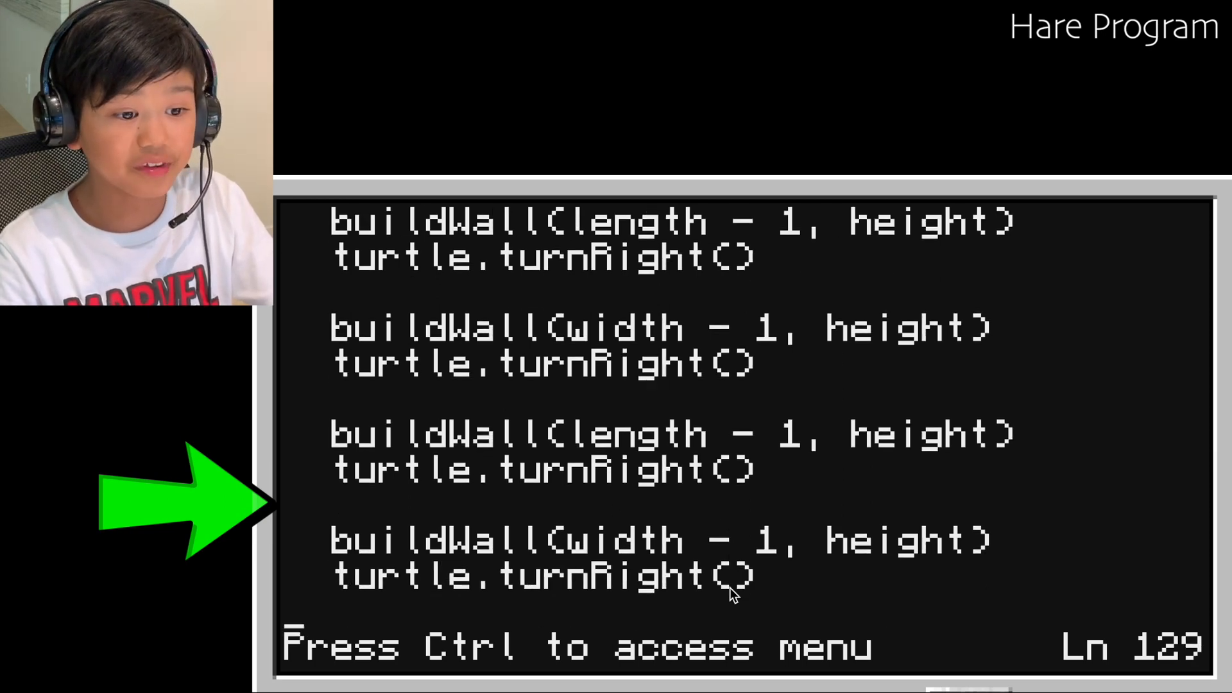
pyautogui.scroll(-3)
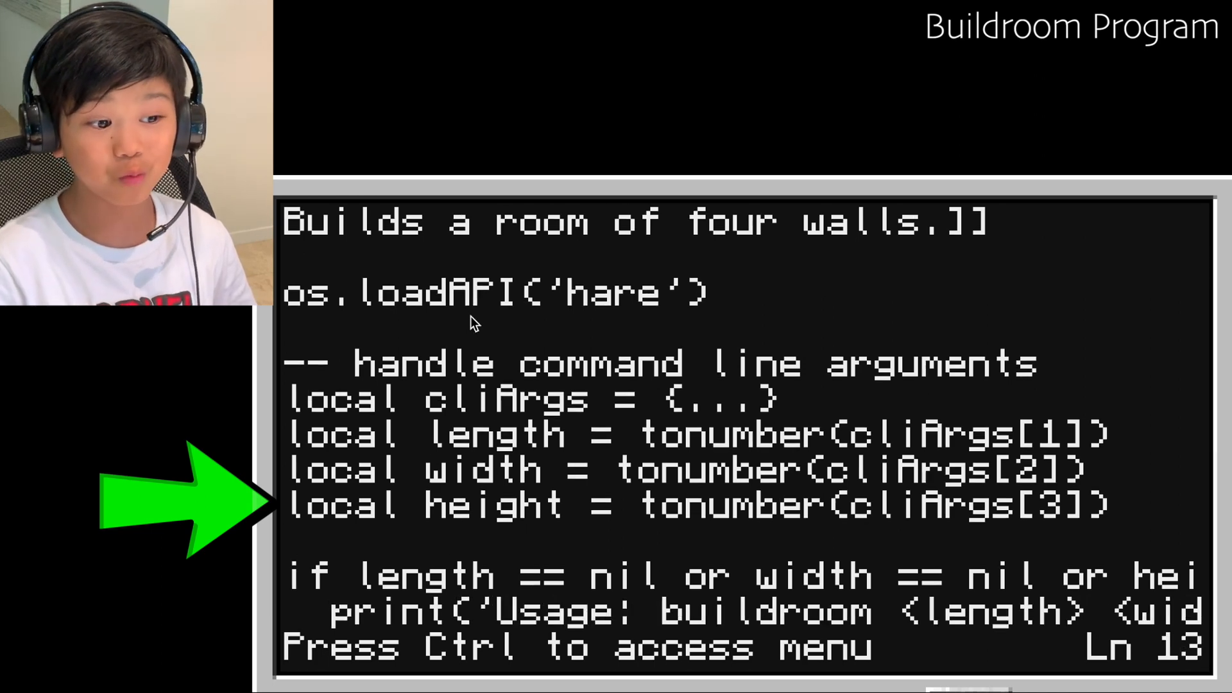
pyautogui.press('Enter')
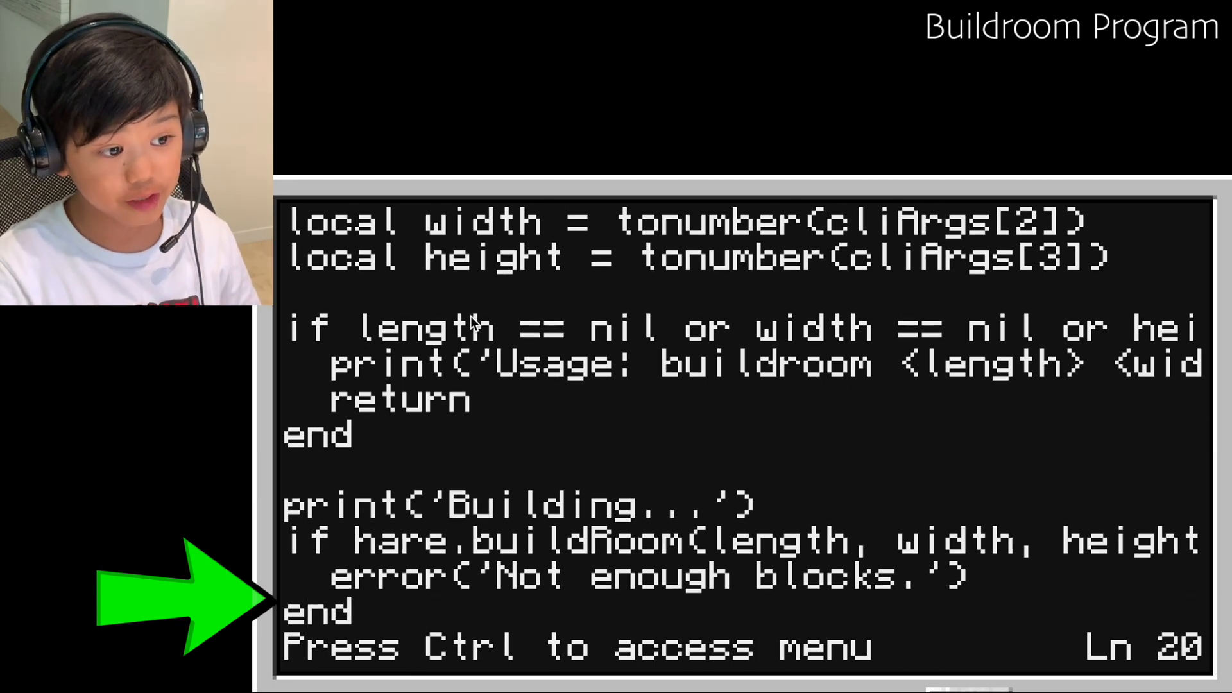
pyautogui.write("print('Done.')")
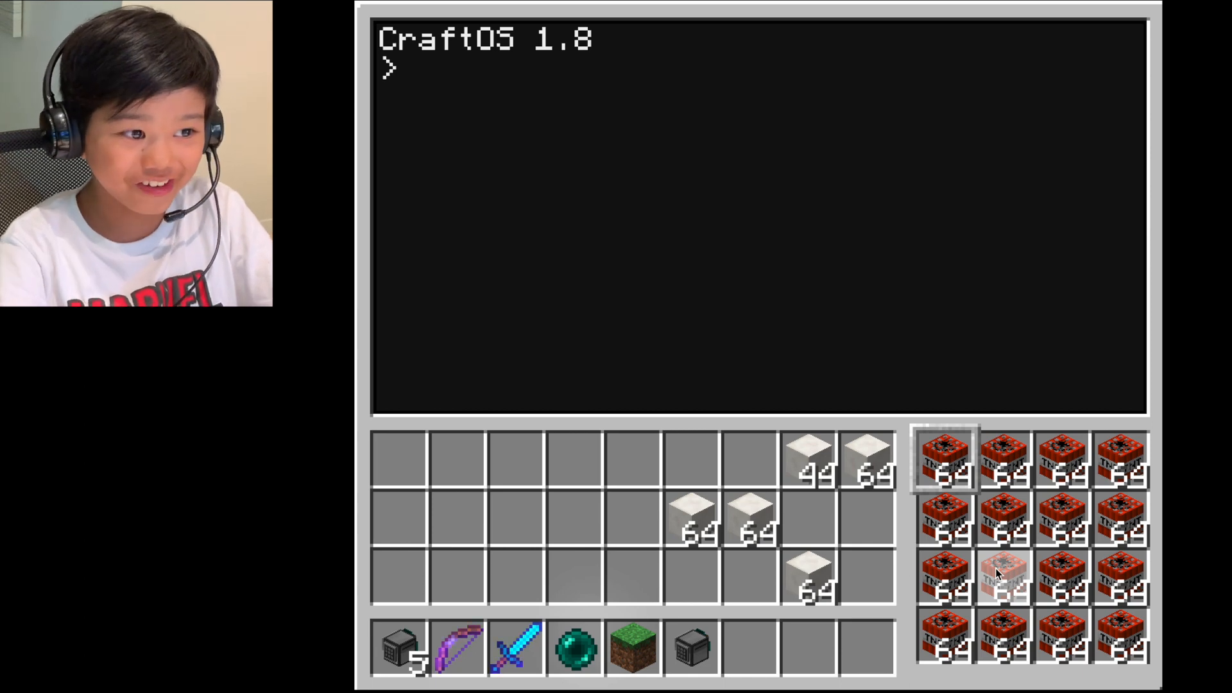
# Enter buildroom 16 at the turtle's CraftOS prompt to start a room of length 16
pyautogui.write('buildroom 16')
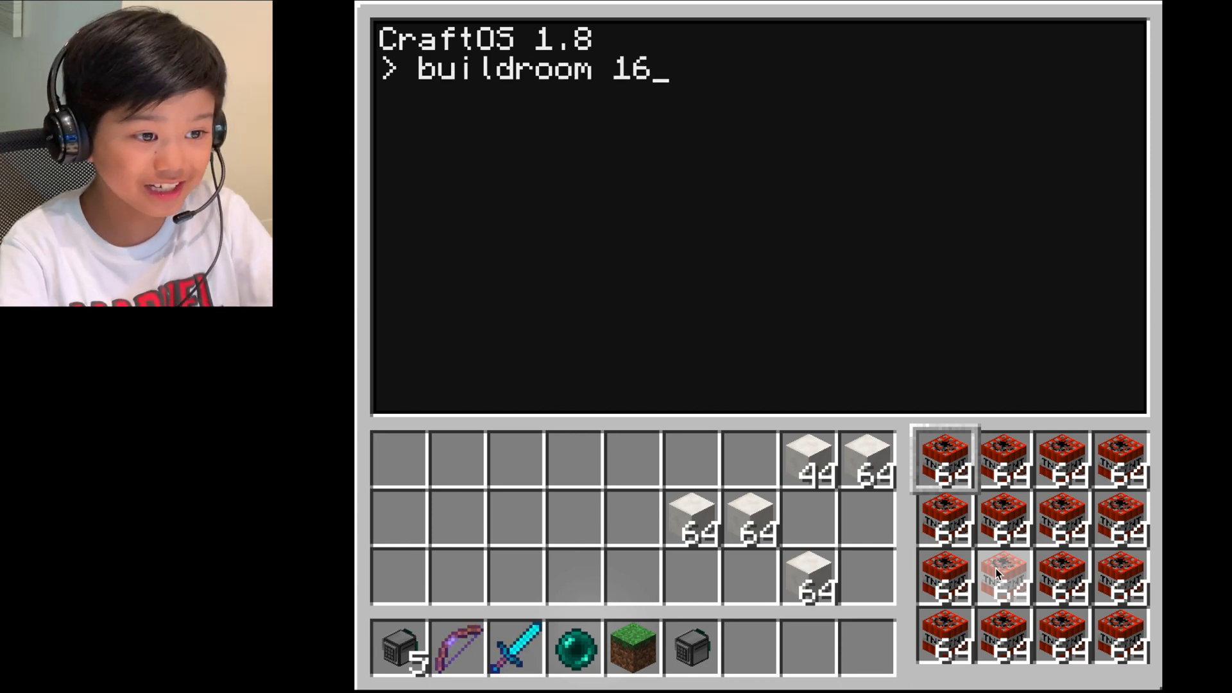